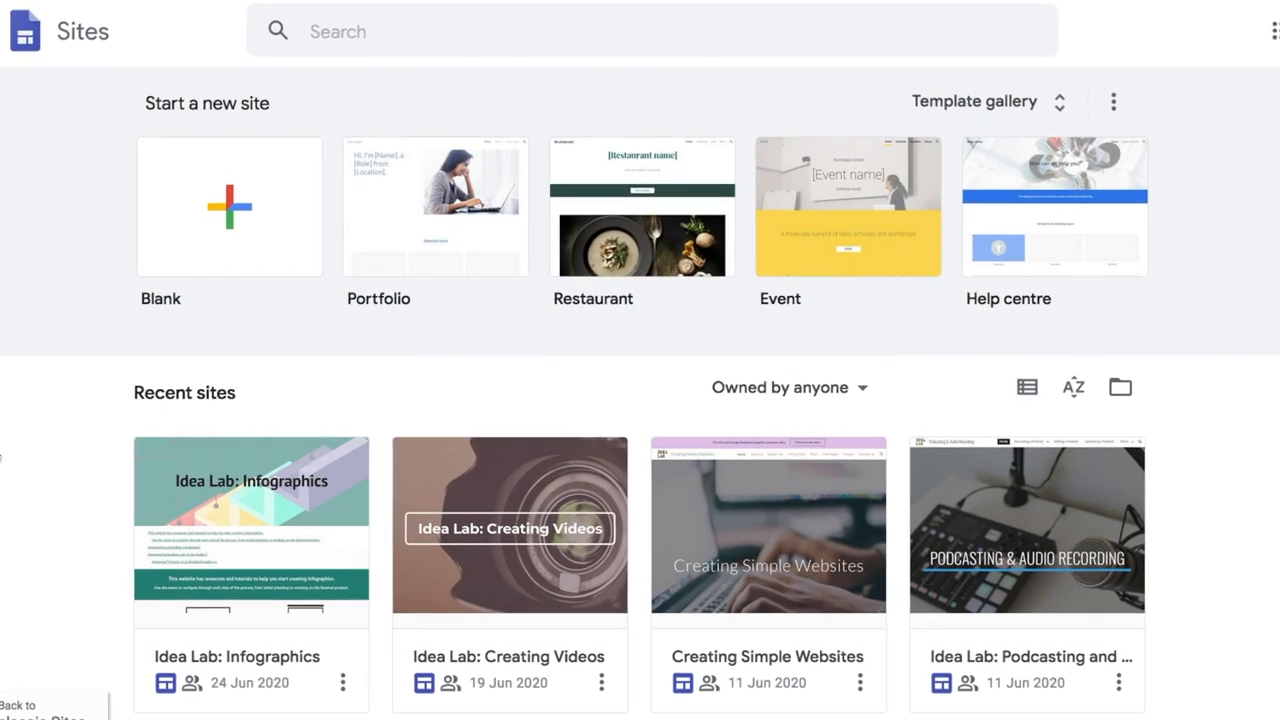
# Create a new blank site from the Blank template on the Sites home page.
pyautogui.scroll(-3)
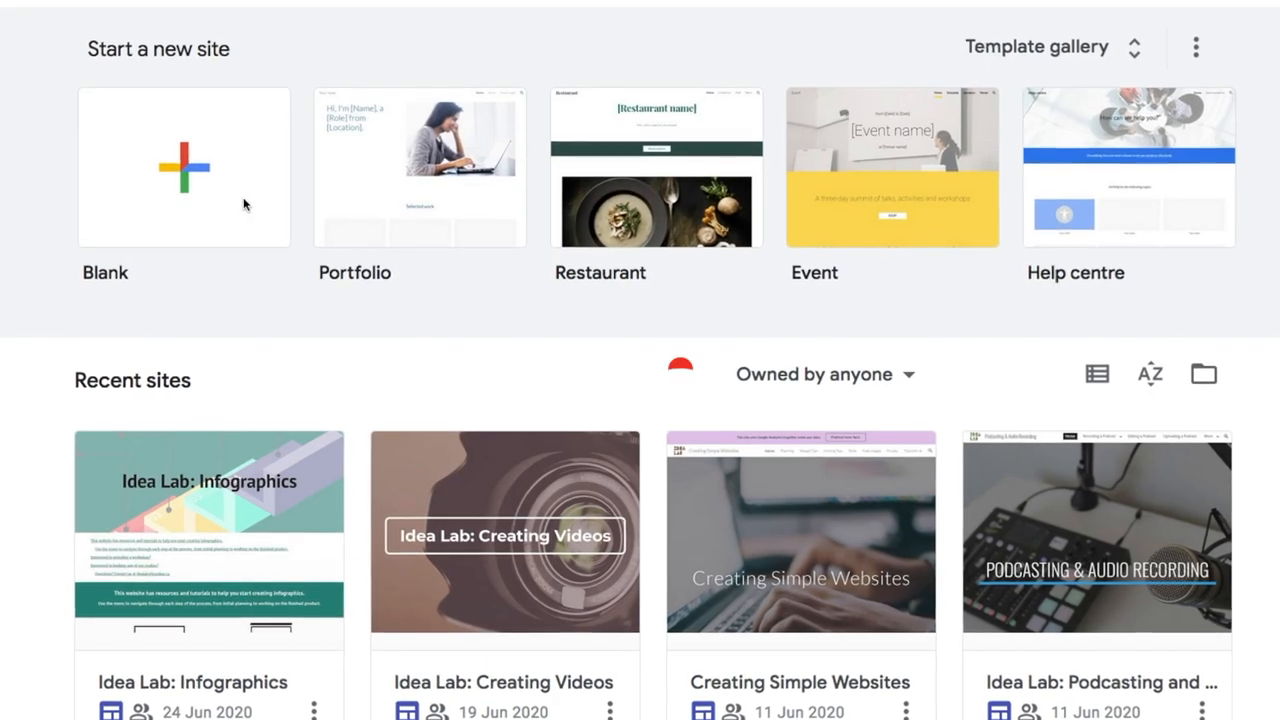
pyautogui.click(184, 166)
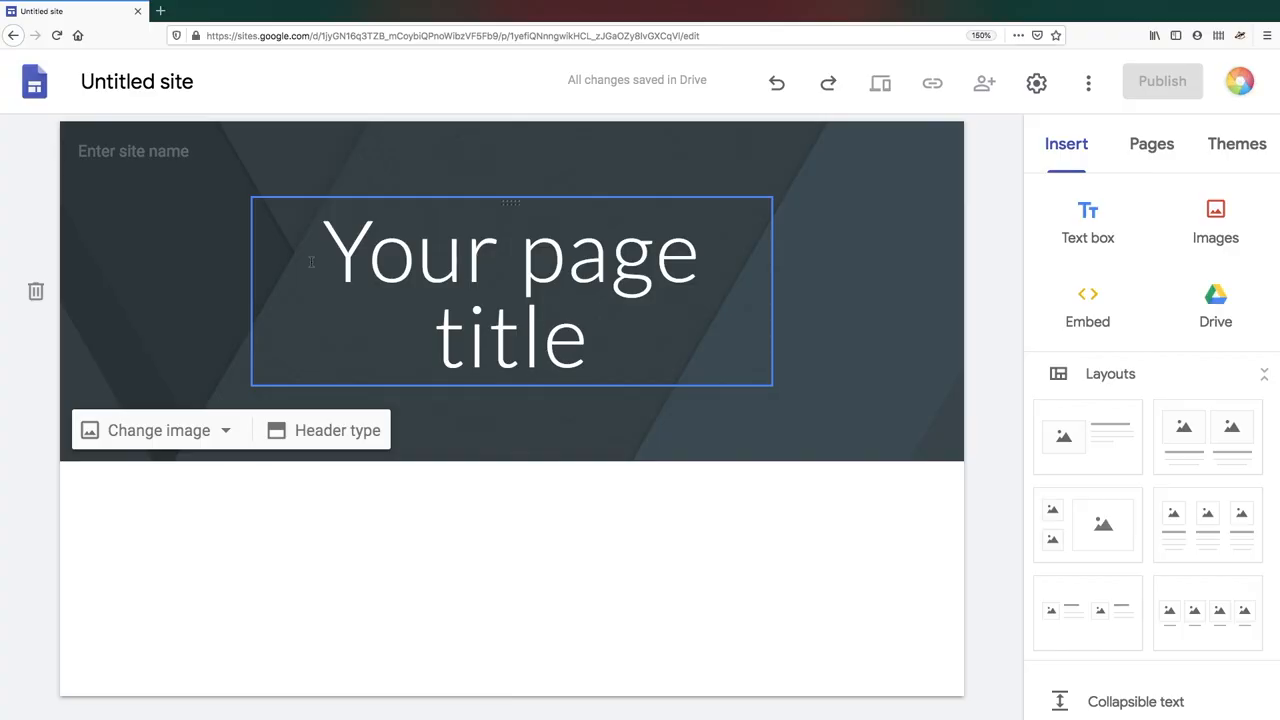
# Enter 'The Idea Lab' as the site name in the header.
pyautogui.click(132, 152)
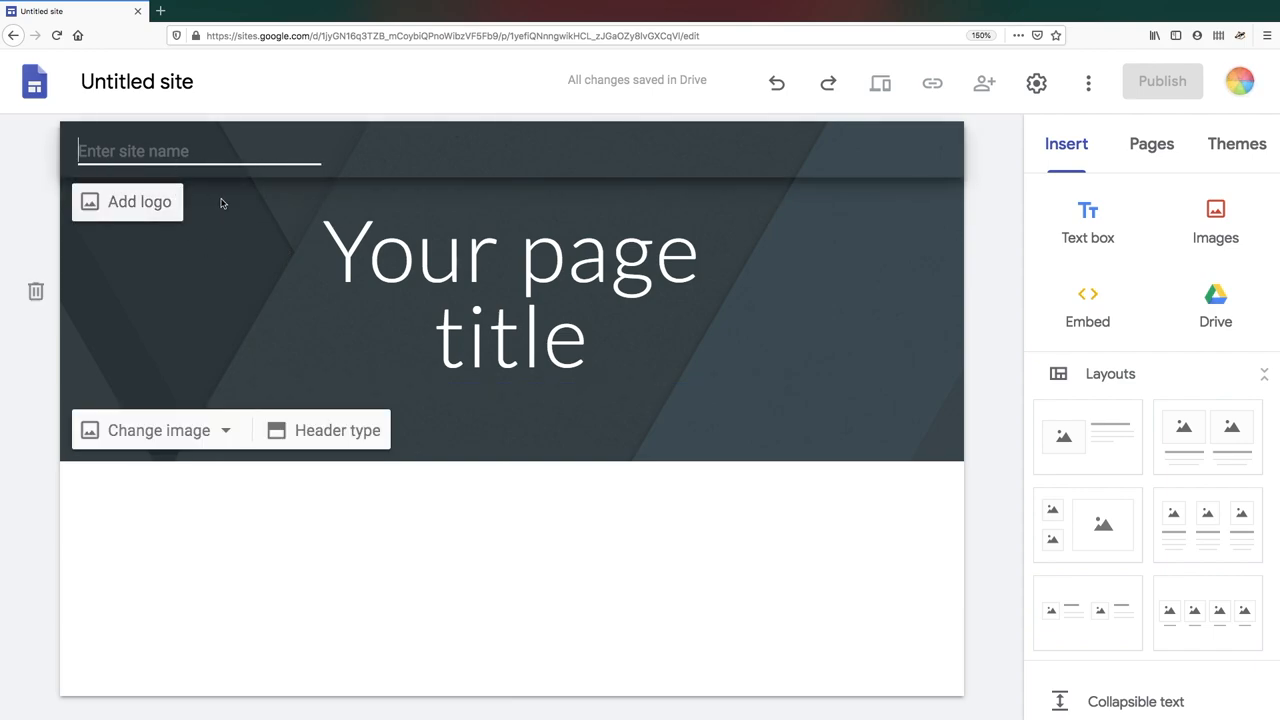
pyautogui.write('The Id')
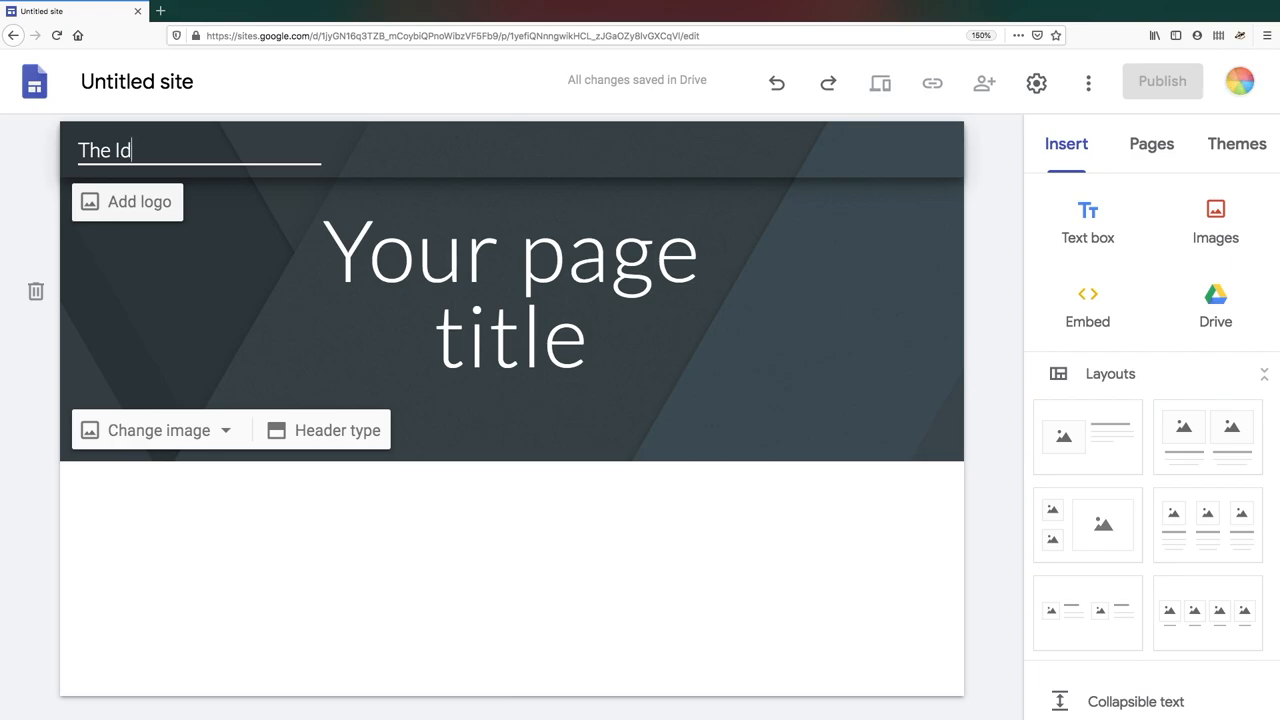
pyautogui.write('ea Lab')
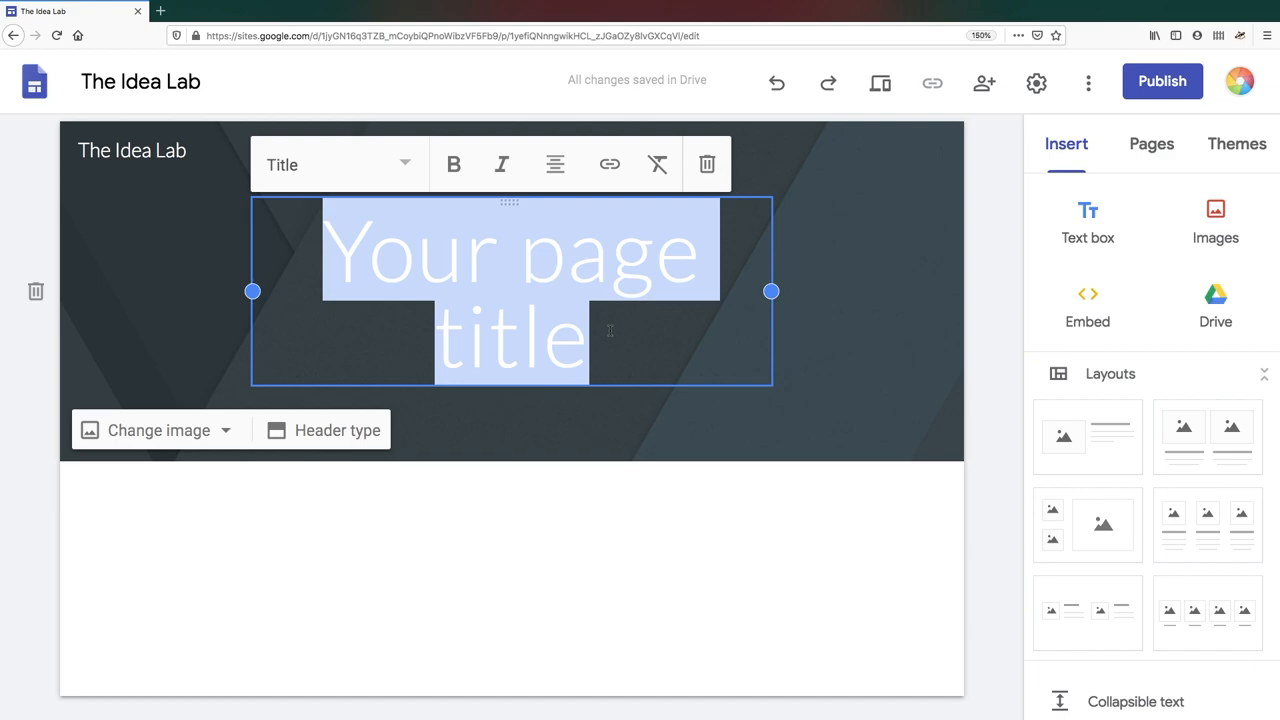
# Replace the banner page title with 'Home' and widen its text box.
pyautogui.write('Hom')
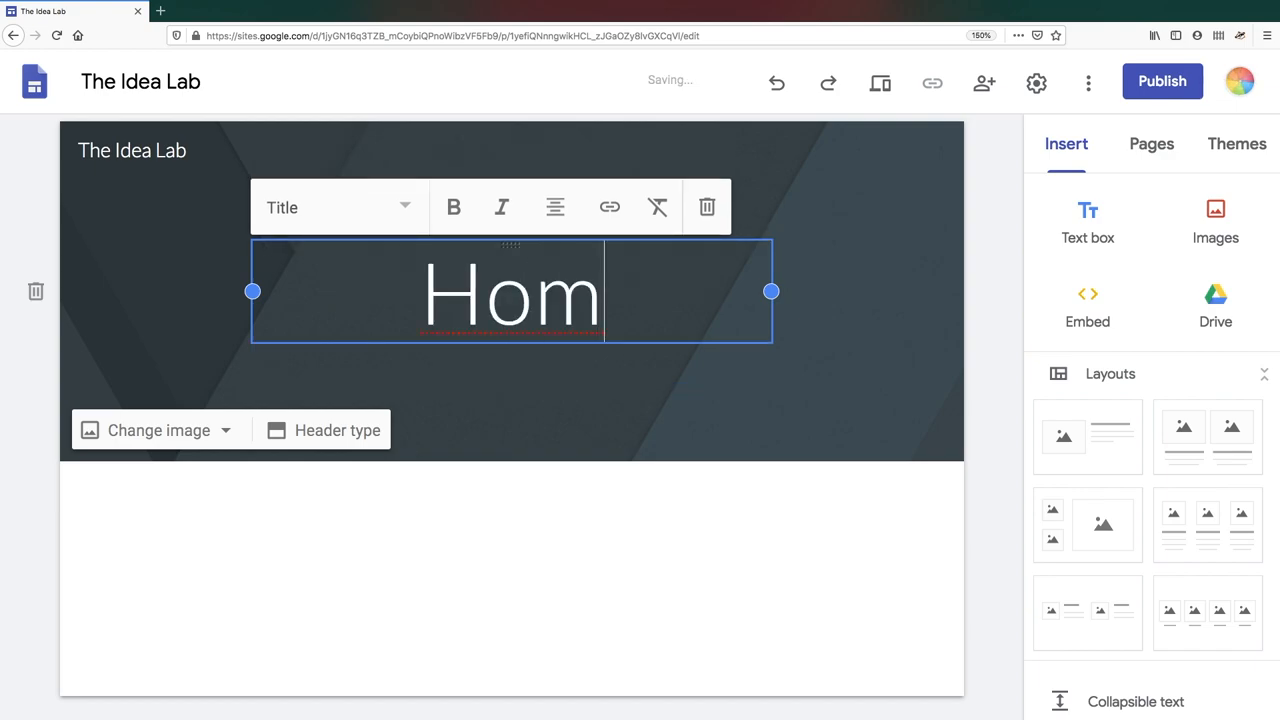
pyautogui.write('e')
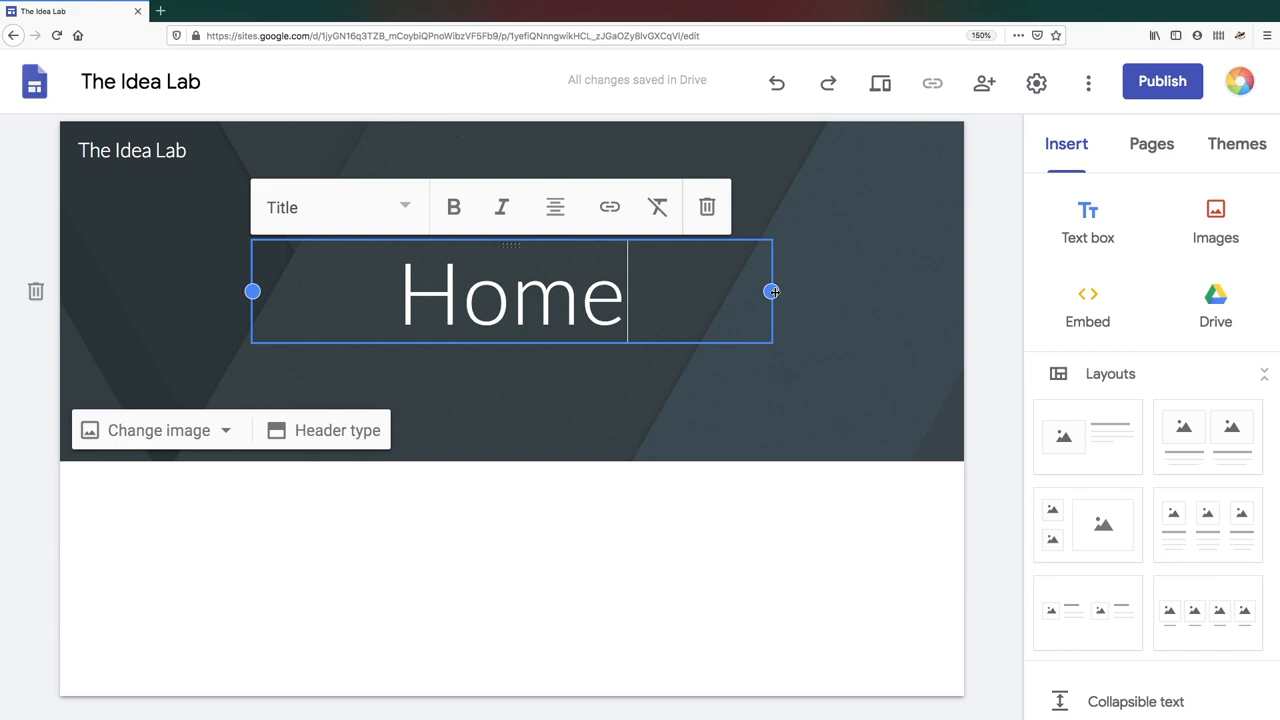
pyautogui.moveTo(772, 292); pyautogui.dragTo(908, 292)
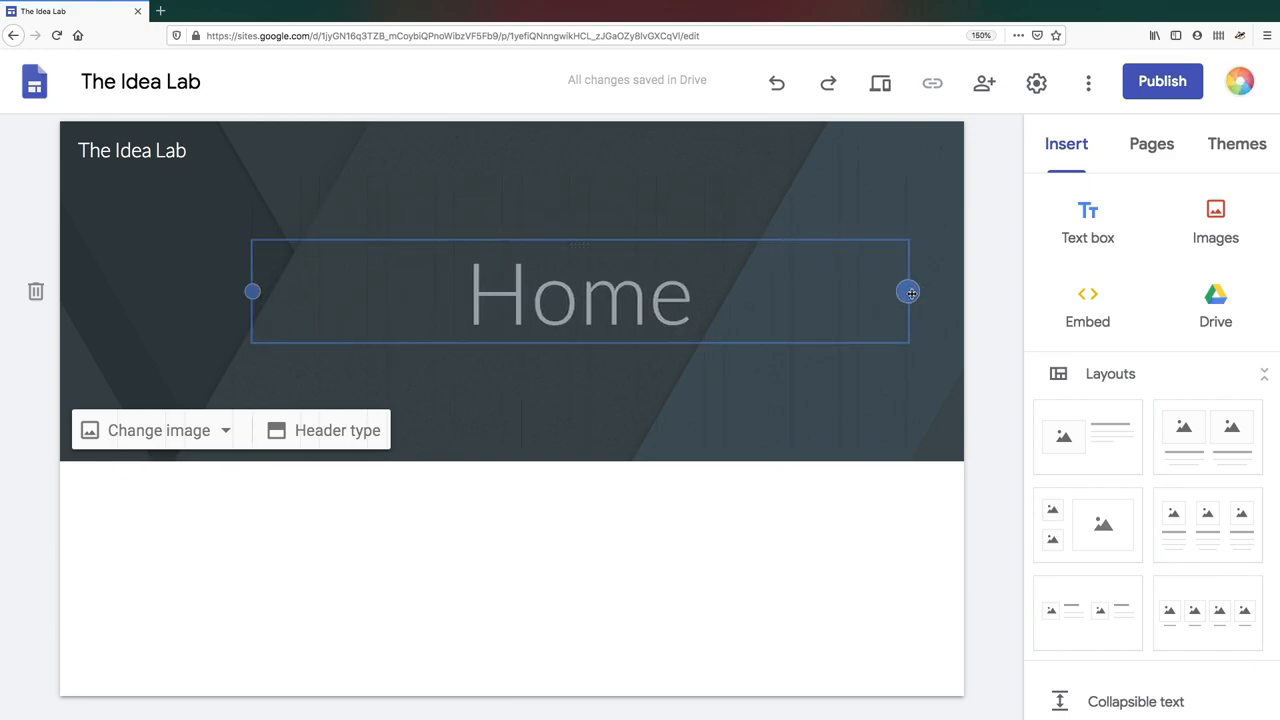